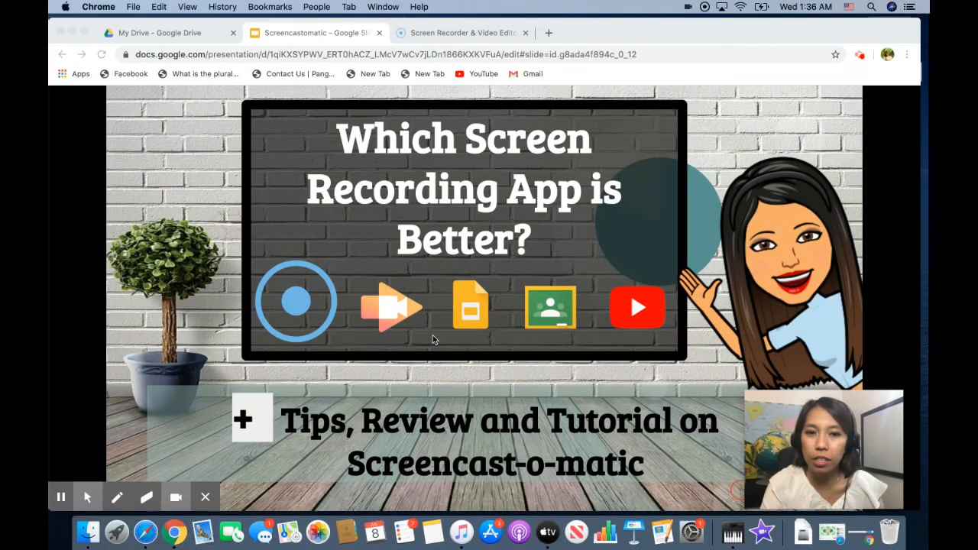
mouse_move(355, 306)
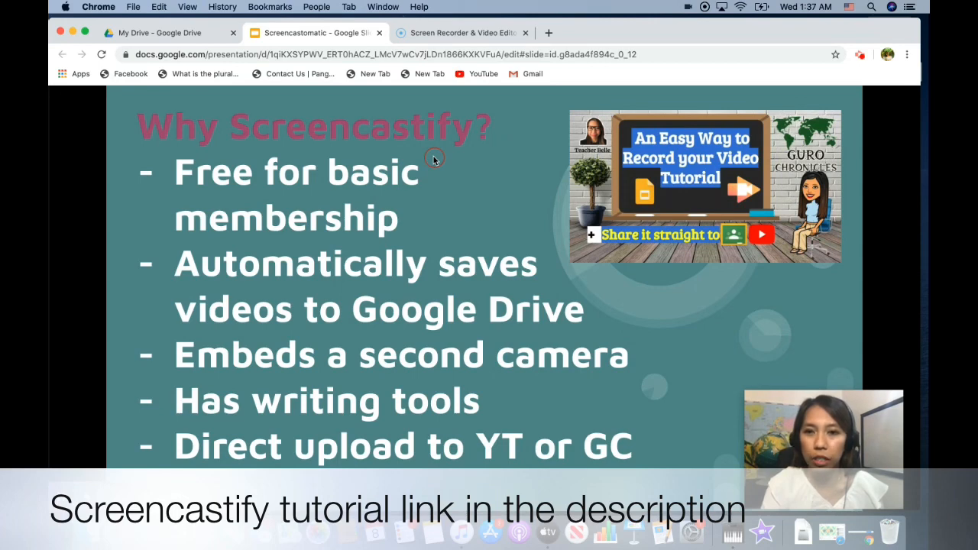
mouse_move(636, 149)
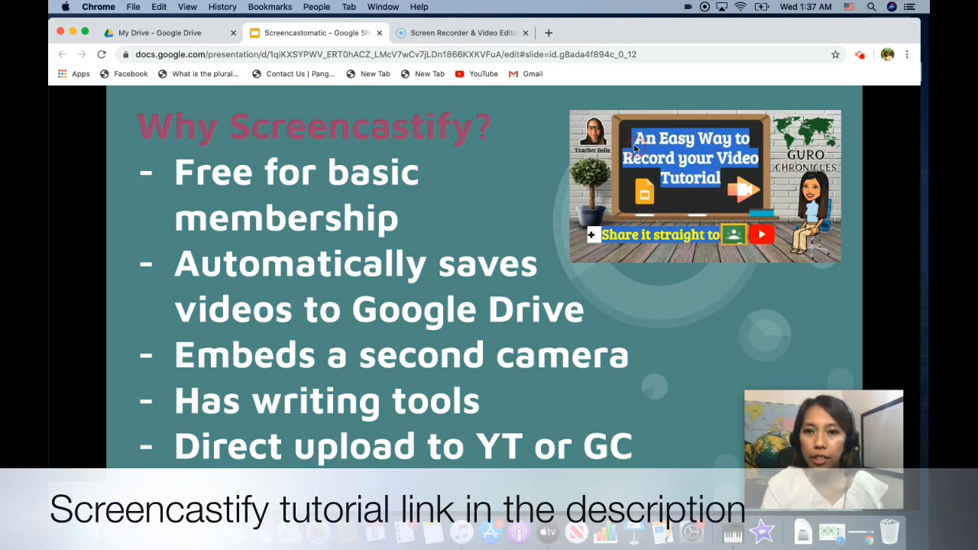
mouse_move(753, 174)
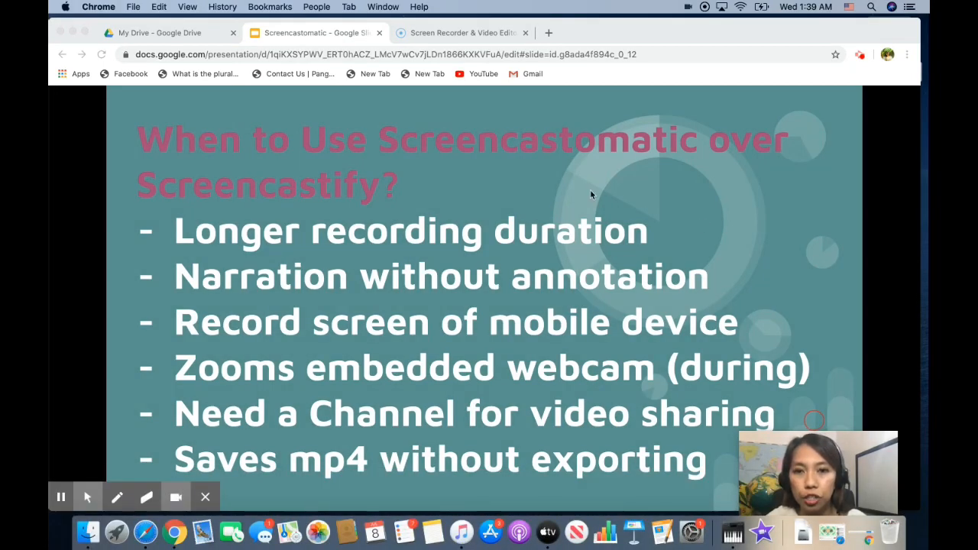
mouse_move(305, 299)
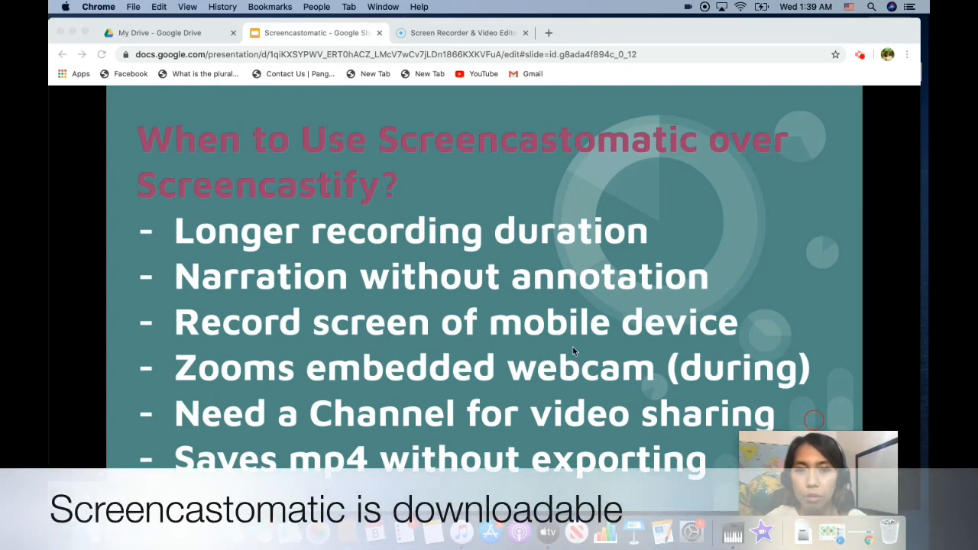
mouse_move(640, 344)
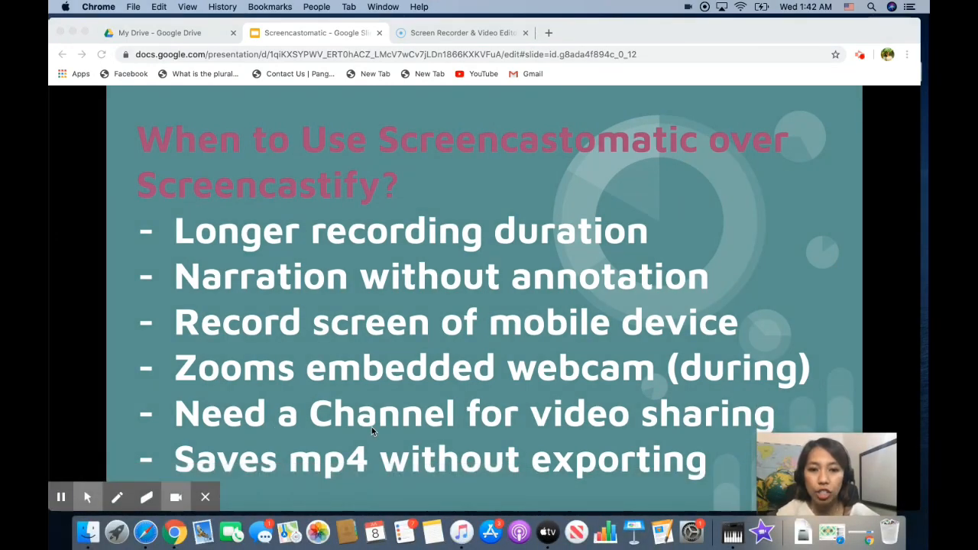
mouse_move(481, 431)
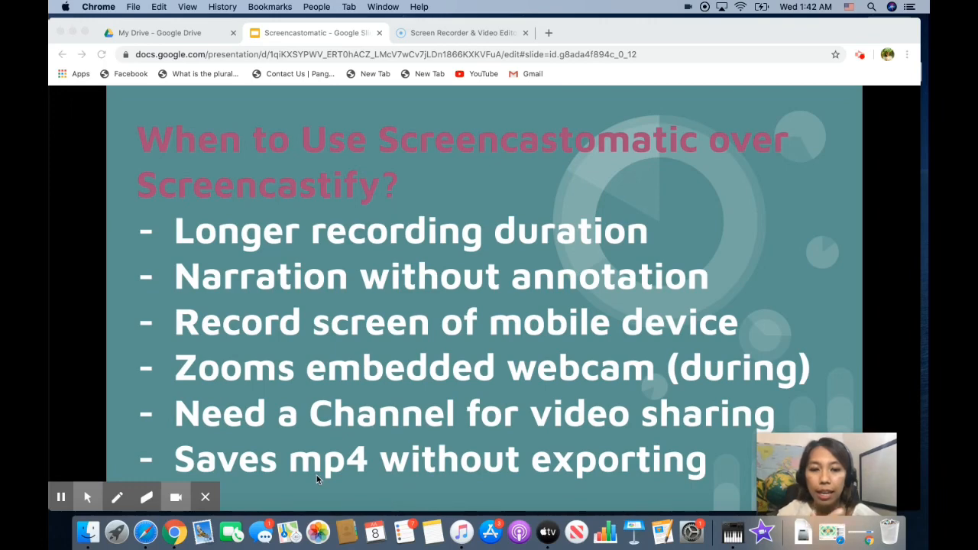
mouse_move(350, 470)
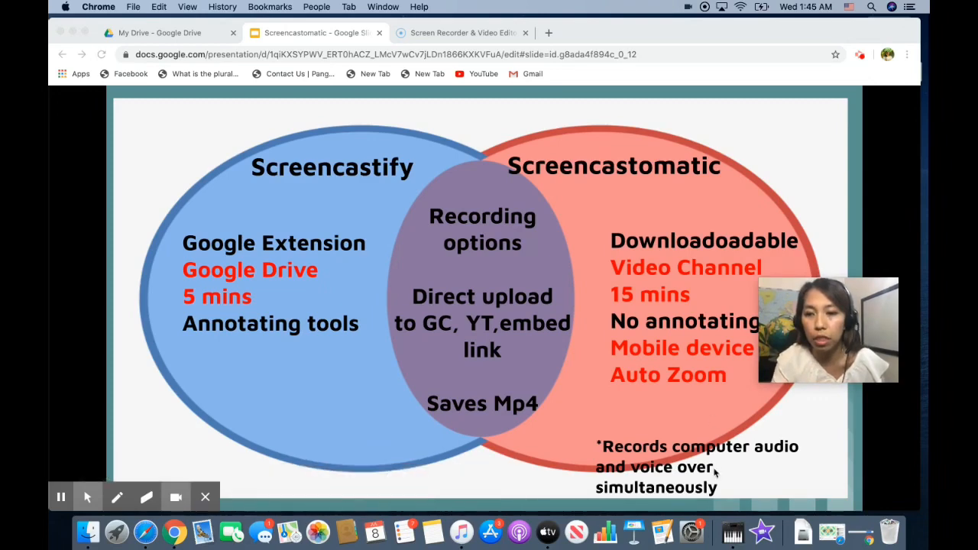
mouse_move(646, 464)
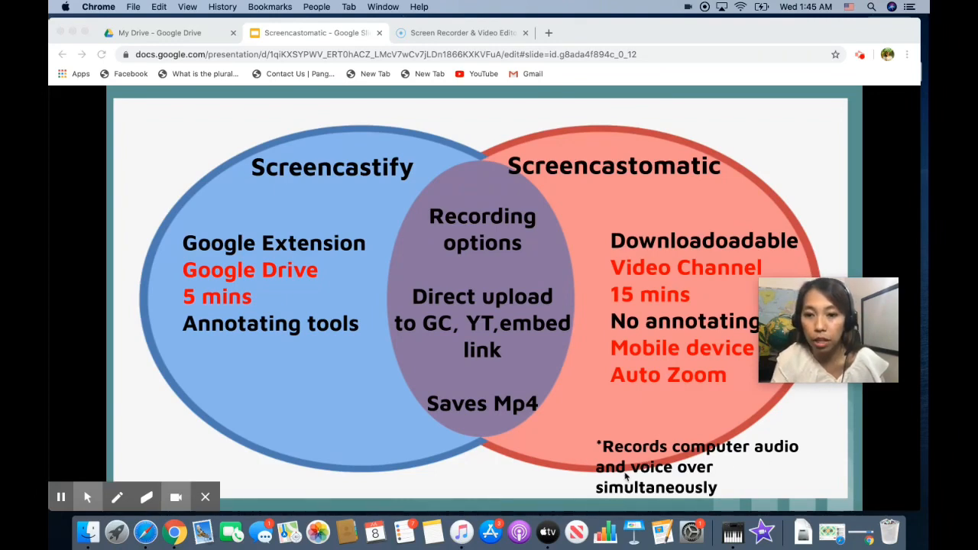
mouse_move(757, 487)
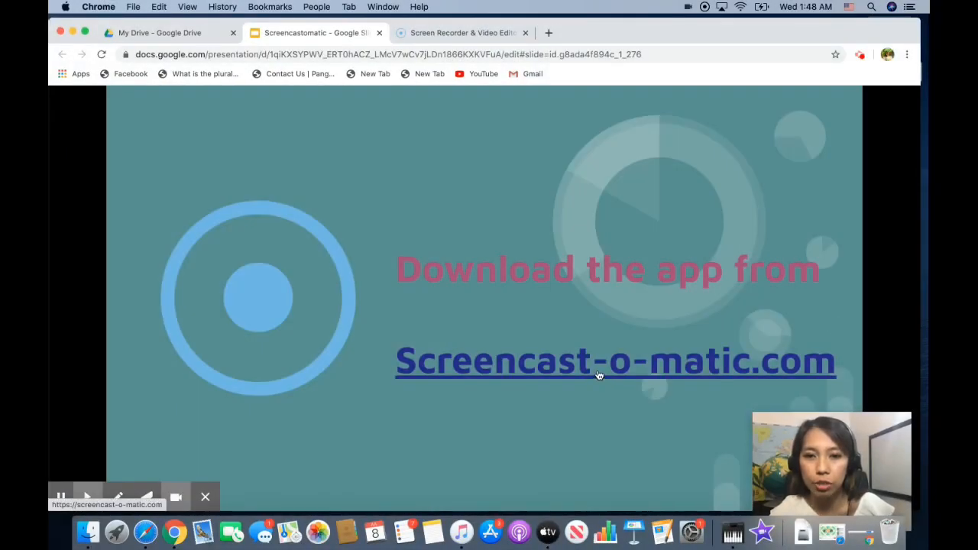
Step: Follow the slide's Screencast-o-matic.com link to the signed-in website home page in a new tab
left_click(615, 360)
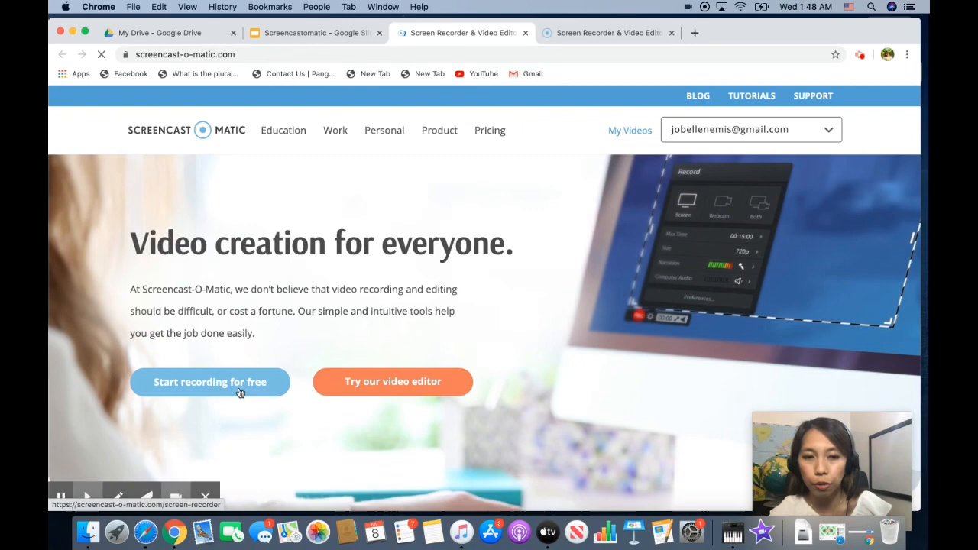
left_click(209, 382)
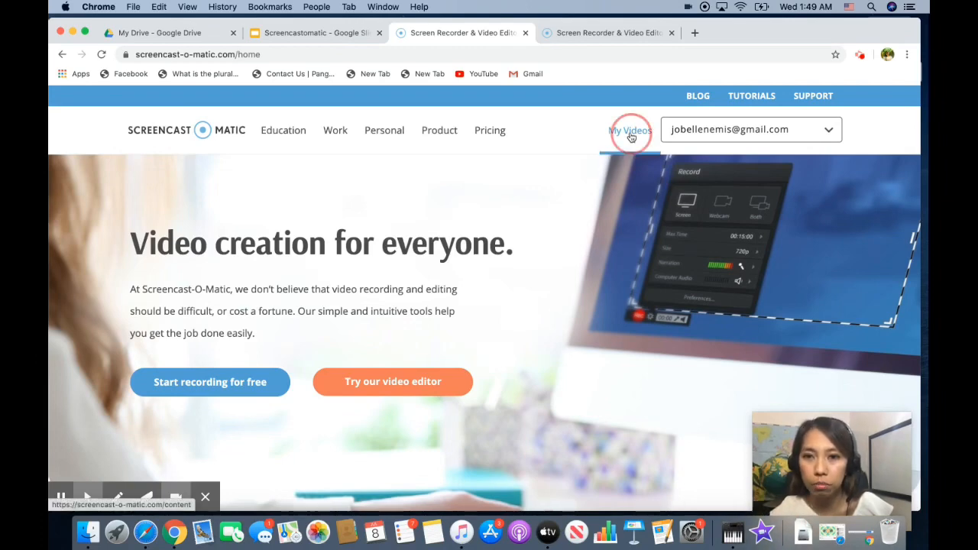
Step: Open the My Videos library and launch the Screencast-O-Matic screen recorder app
left_click(629, 130)
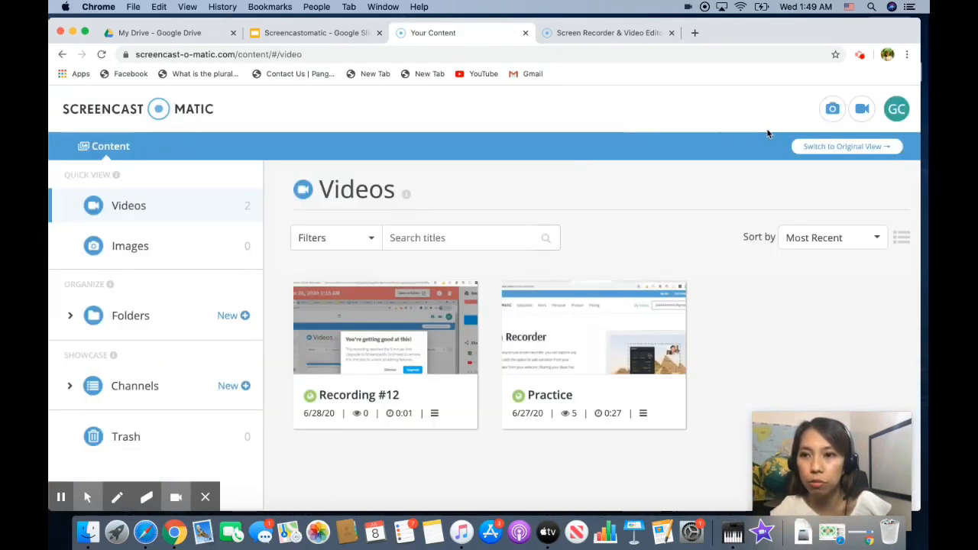
mouse_move(862, 108)
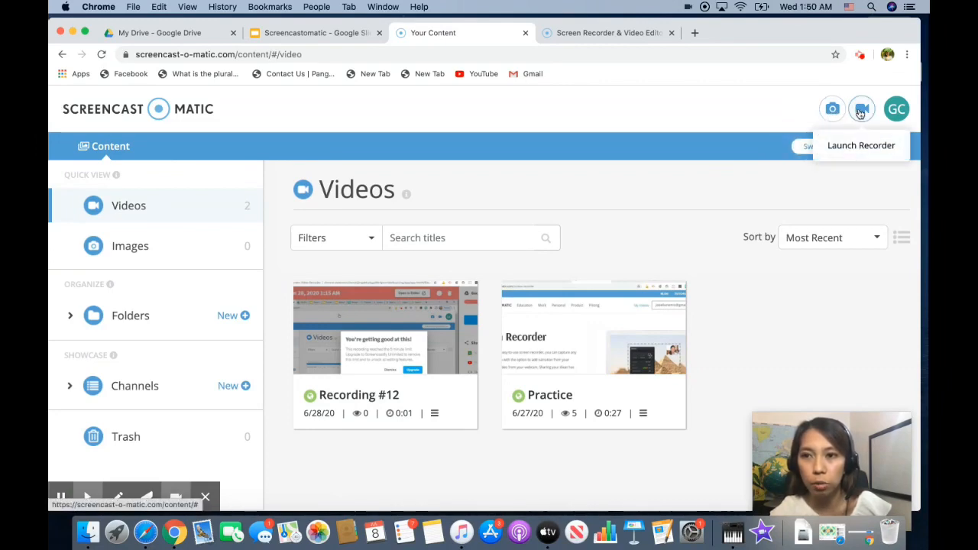
left_click(862, 109)
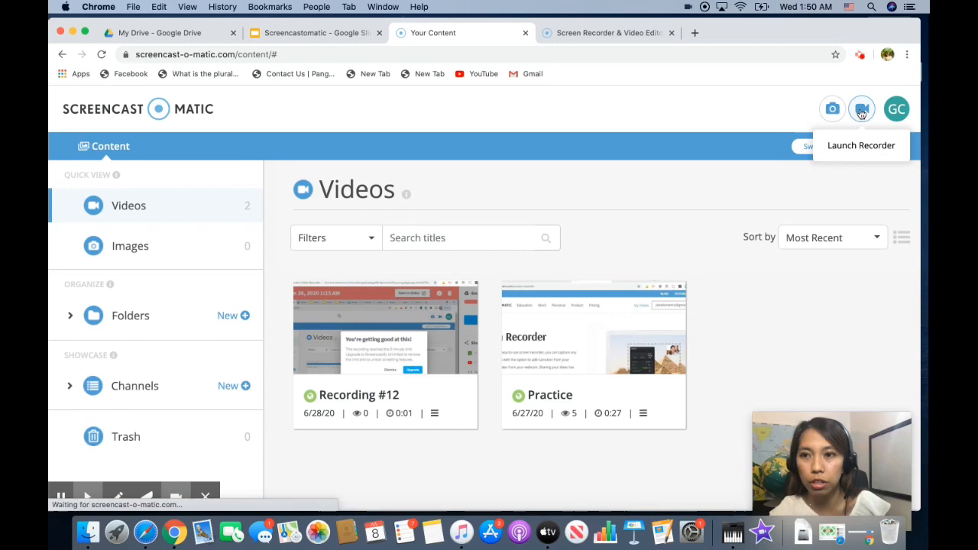
left_click(862, 108)
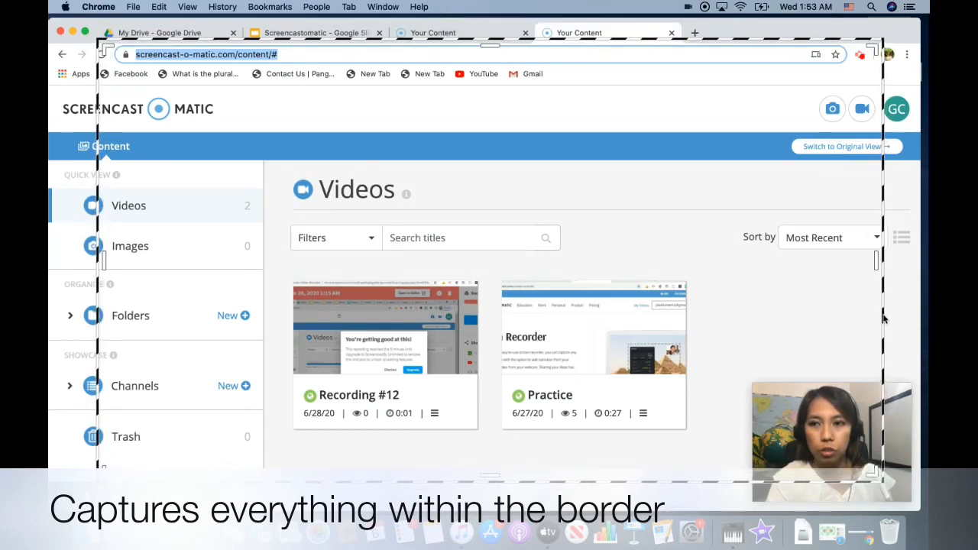
Step: Switch the recorder's capture mode to Both, recording screen and webcam together
left_click(862, 108)
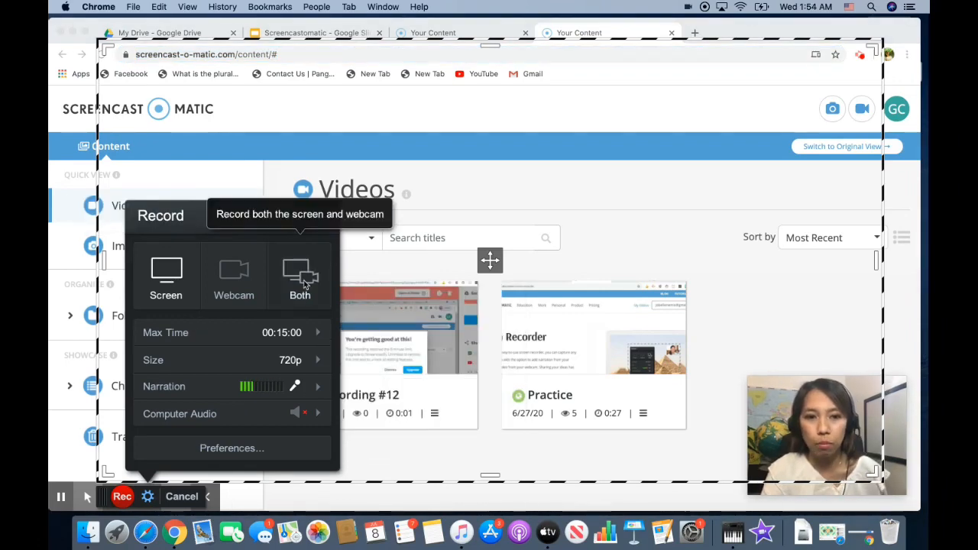
left_click(300, 275)
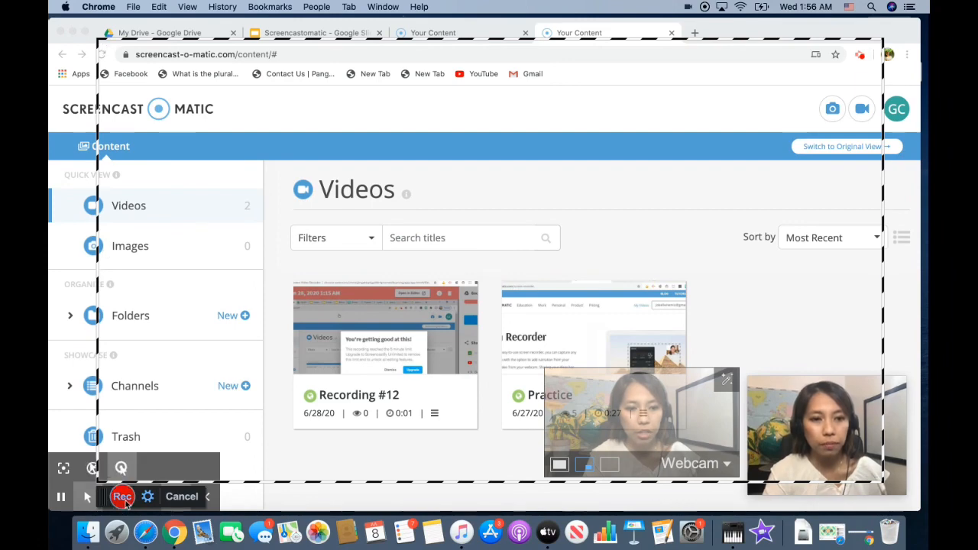
Step: Record a roughly 22-second screen-and-webcam clip, resizing the webcam overlay, then pause
left_click(122, 497)
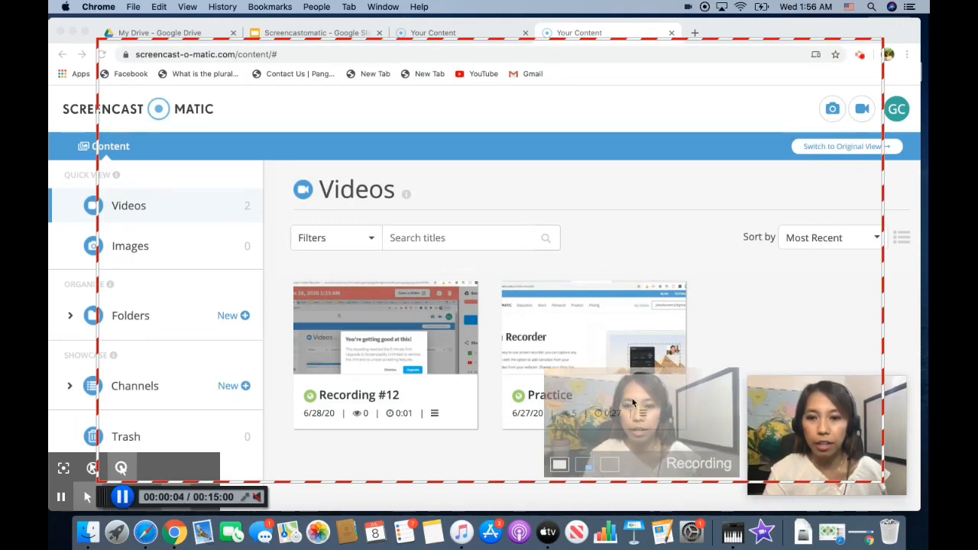
left_click(314, 33)
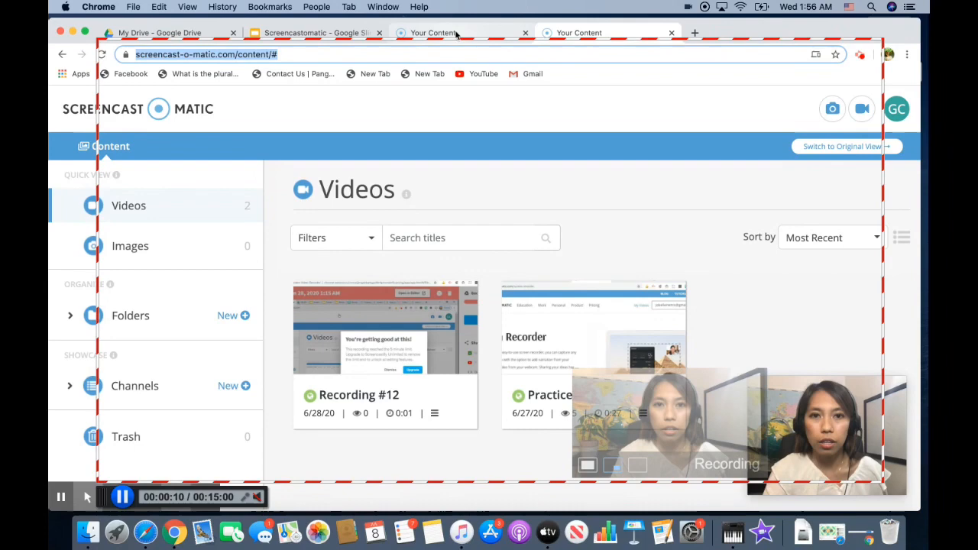
left_click(313, 33)
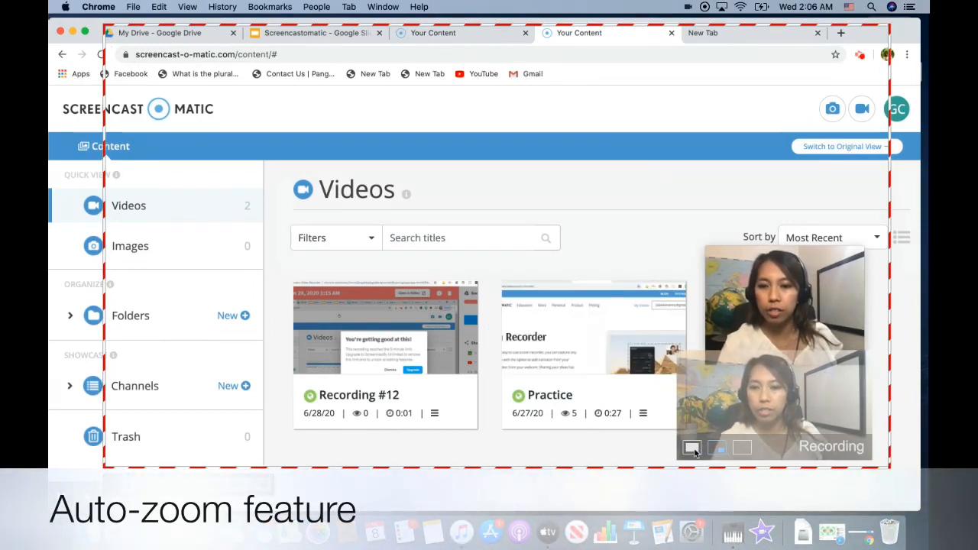
left_click(692, 447)
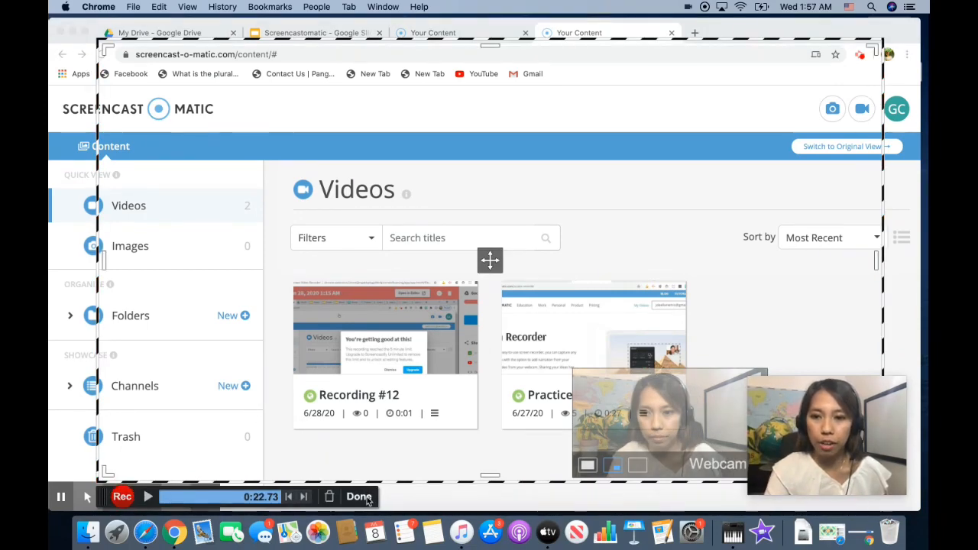
Step: Finish the 22-second clip and choose Save / Upload from What's Next
left_click(359, 497)
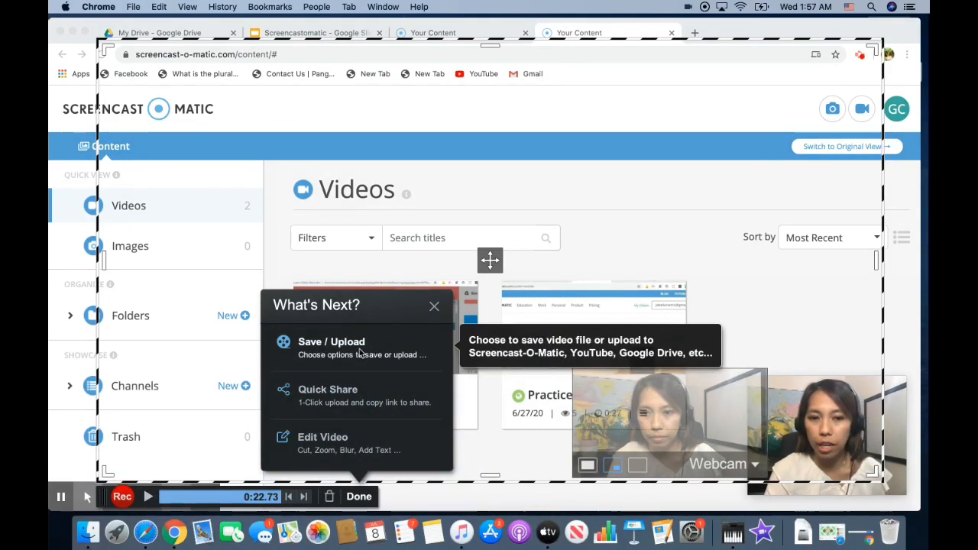
left_click(358, 496)
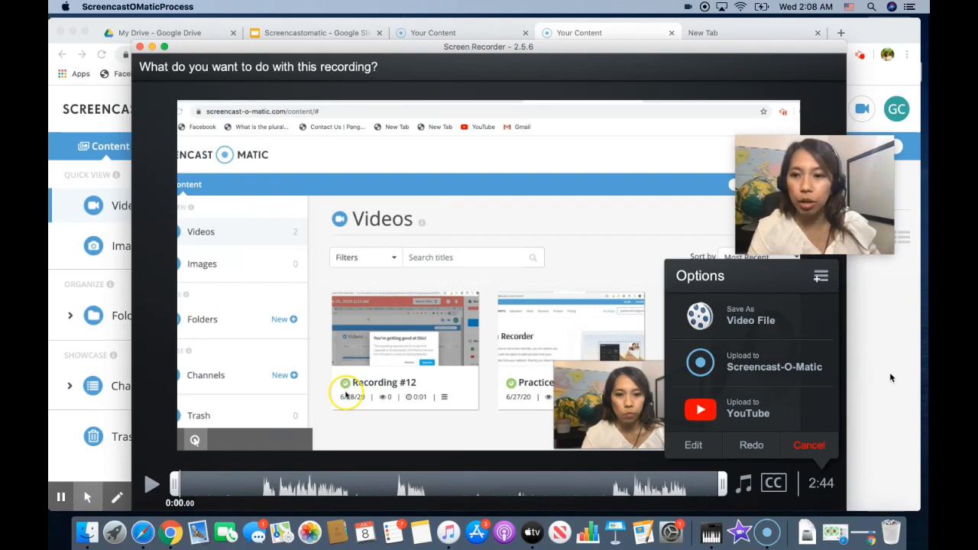
mouse_move(764, 315)
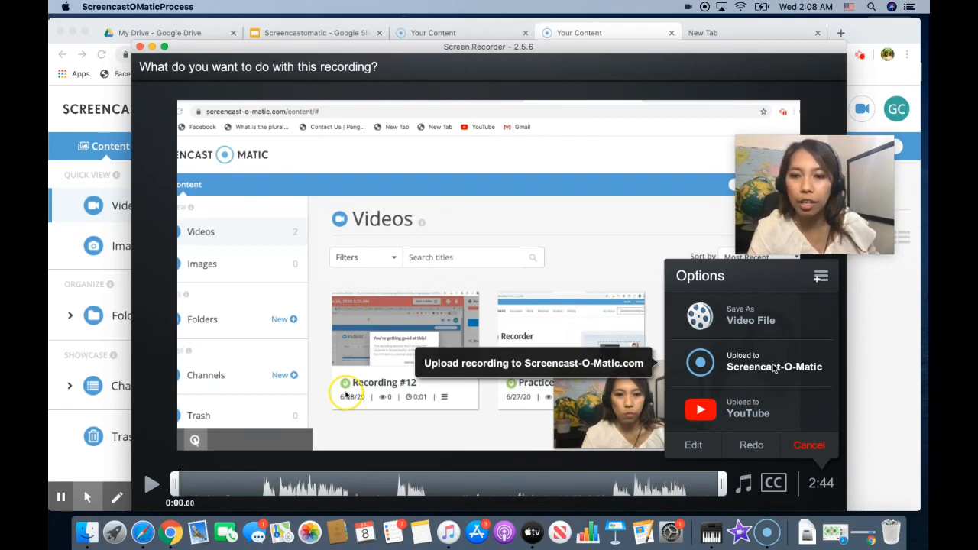
Step: Upload the recording to Screencast-O-Matic titled 'Demo' and pick the Channel option
left_click(775, 367)
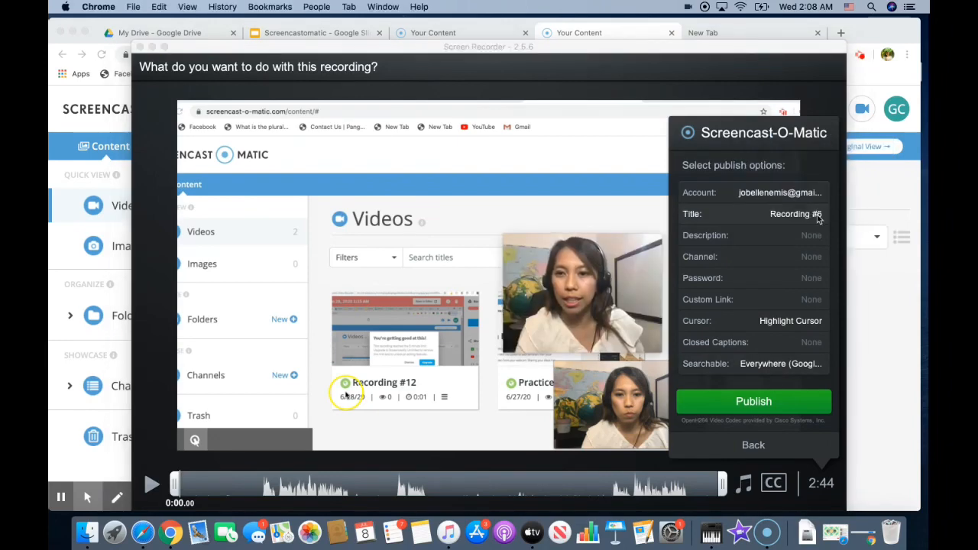
left_click(796, 214)
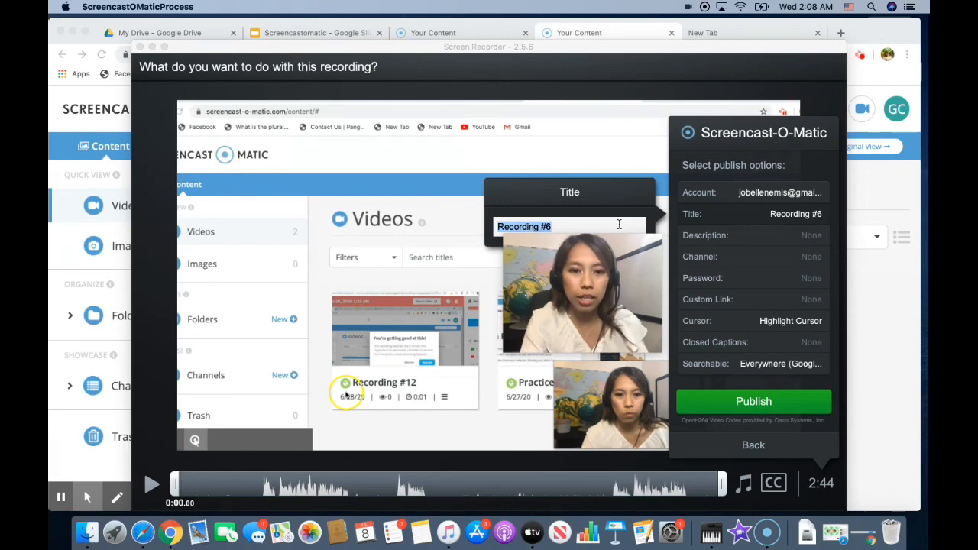
type("Demo")
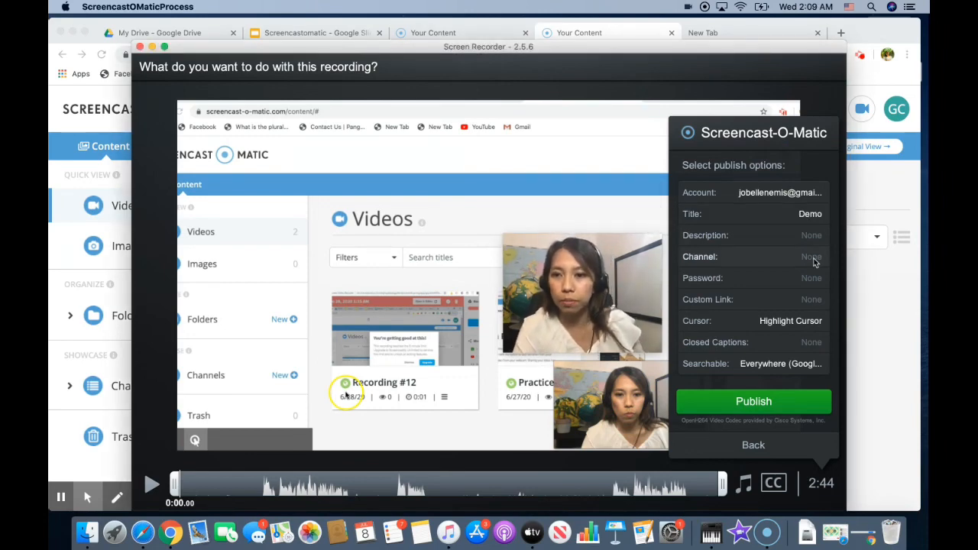
left_click(753, 401)
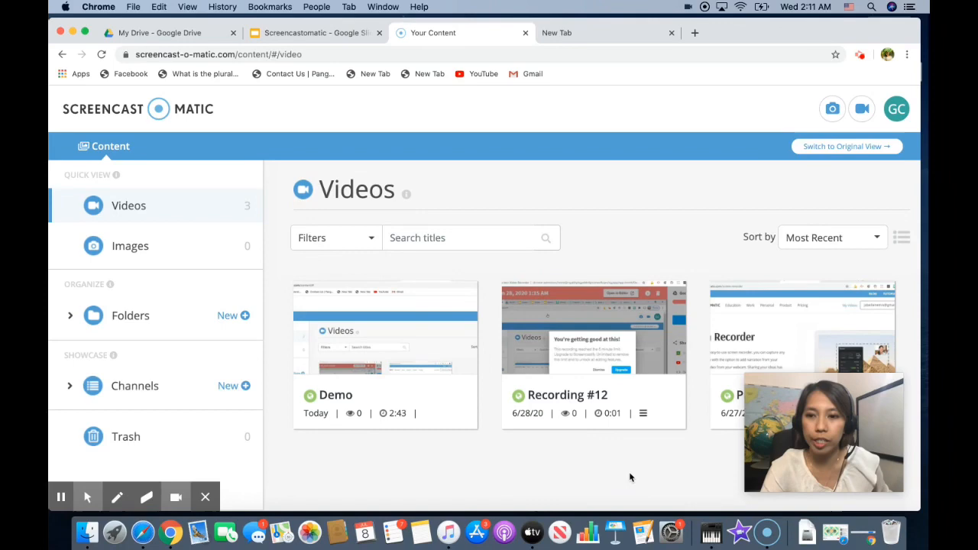
mouse_move(170, 223)
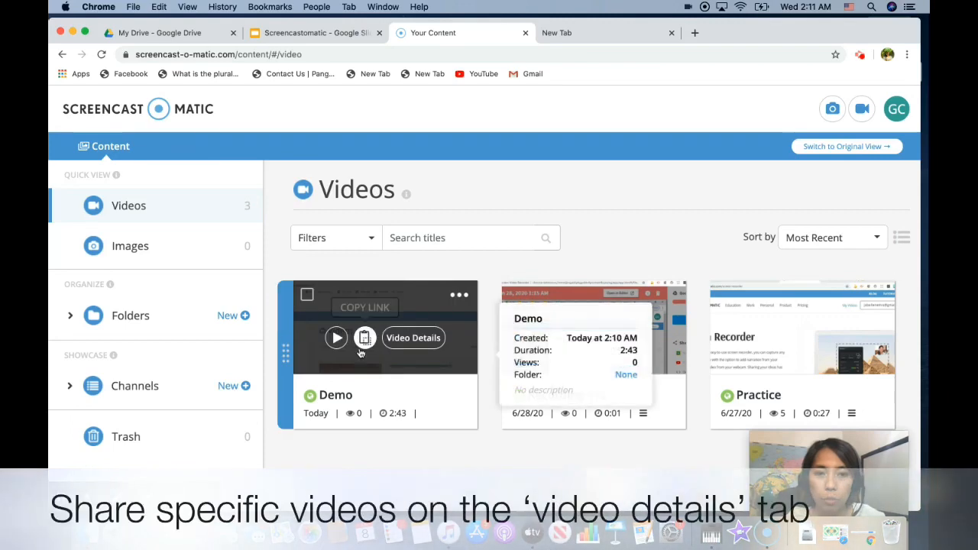
Step: View the Demo video's details, then go to the Channels page listing Online Teaching Tips
left_click(413, 338)
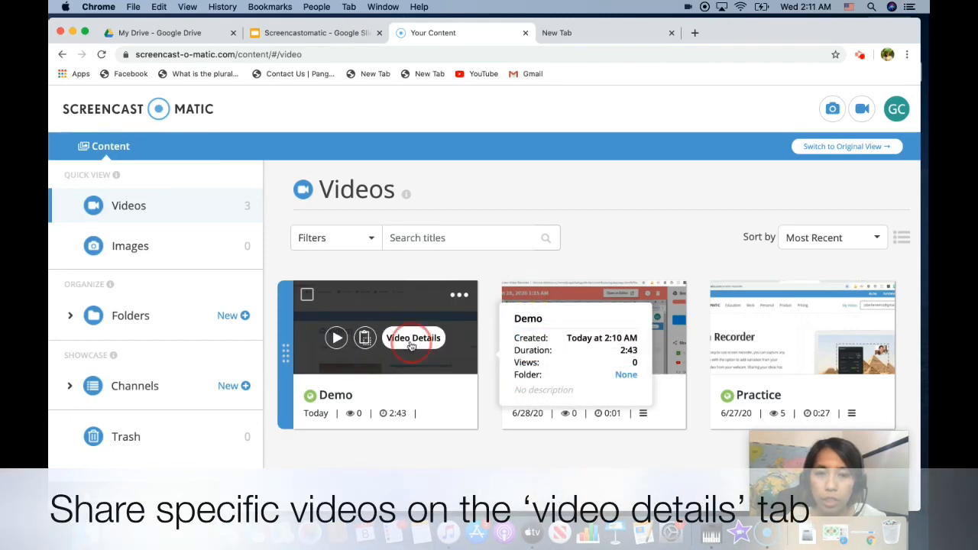
left_click(413, 338)
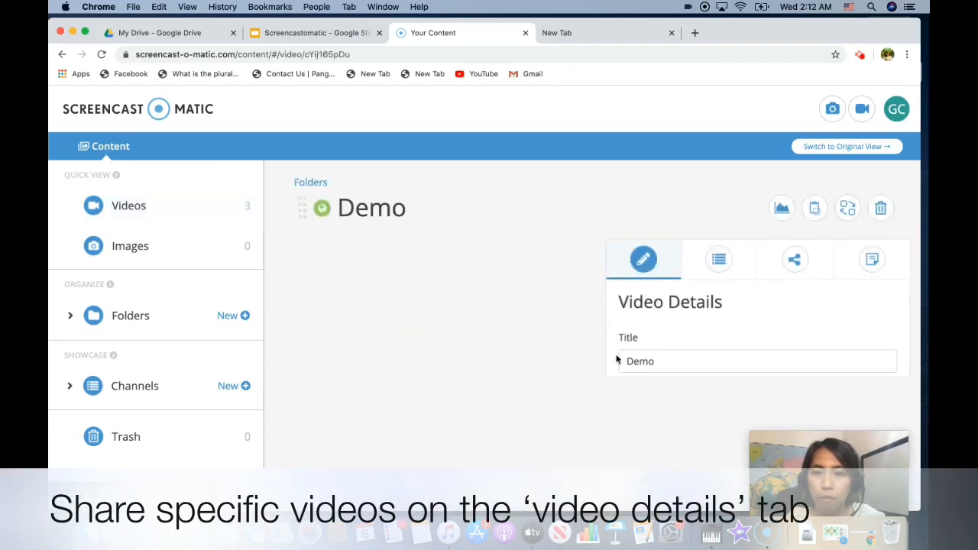
left_click(135, 386)
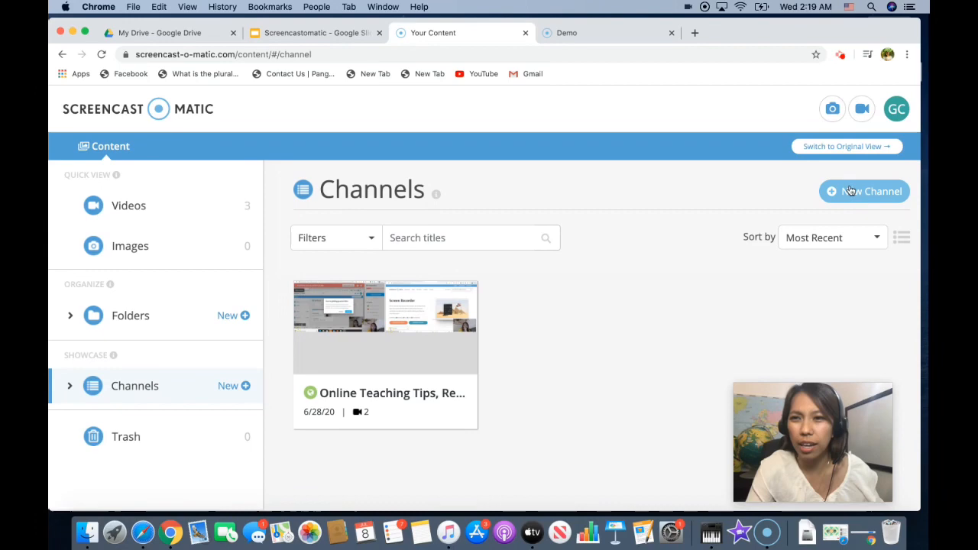
Step: Create and save a new Public channel titled 'Math Videos'
left_click(864, 191)
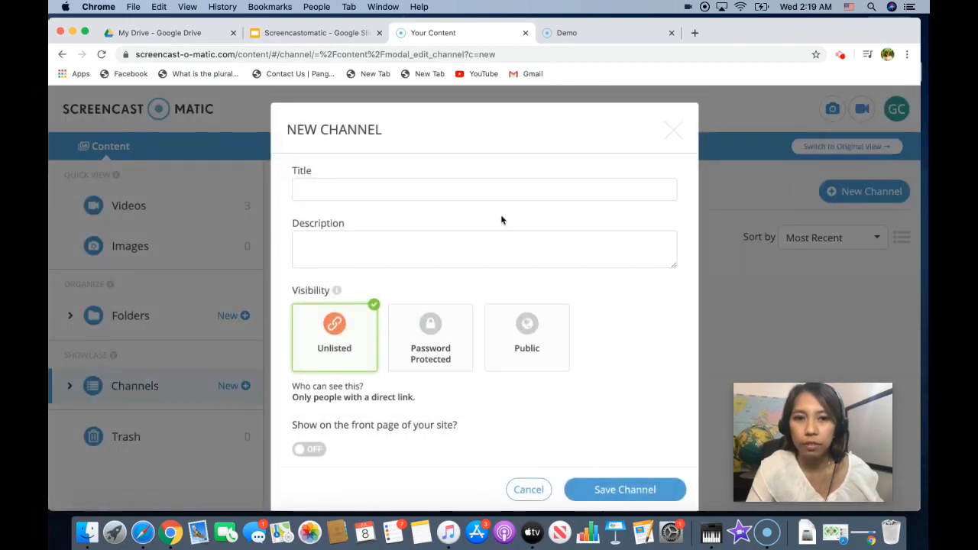
type("Math Videos")
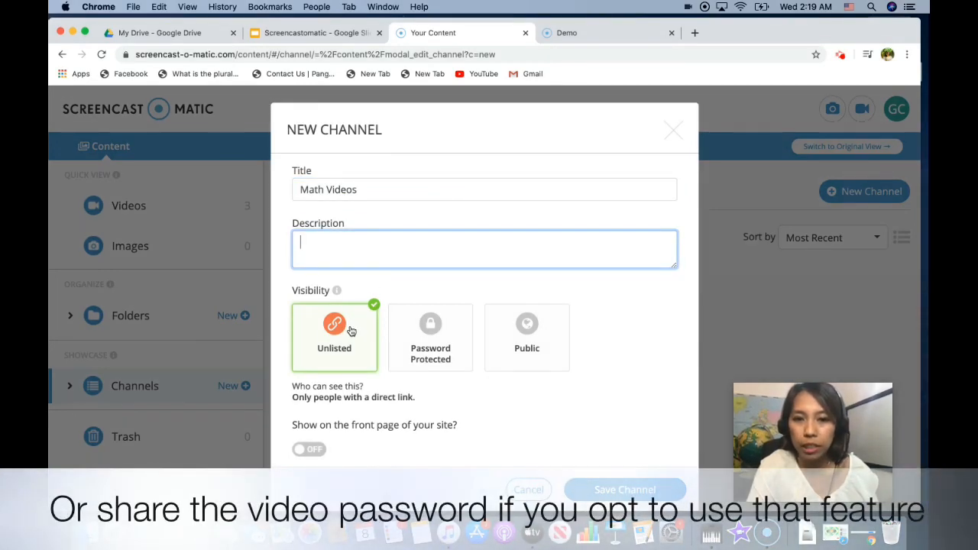
left_click(527, 337)
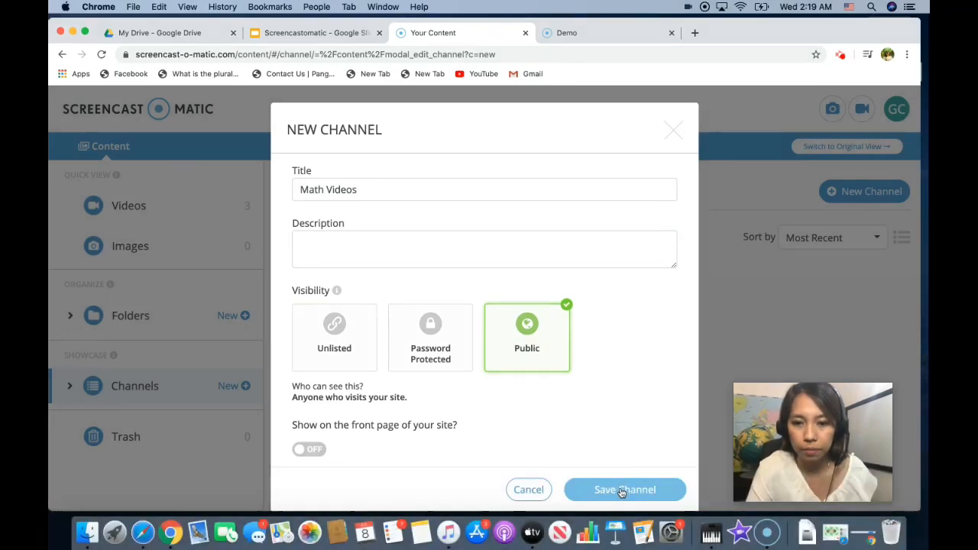
left_click(625, 490)
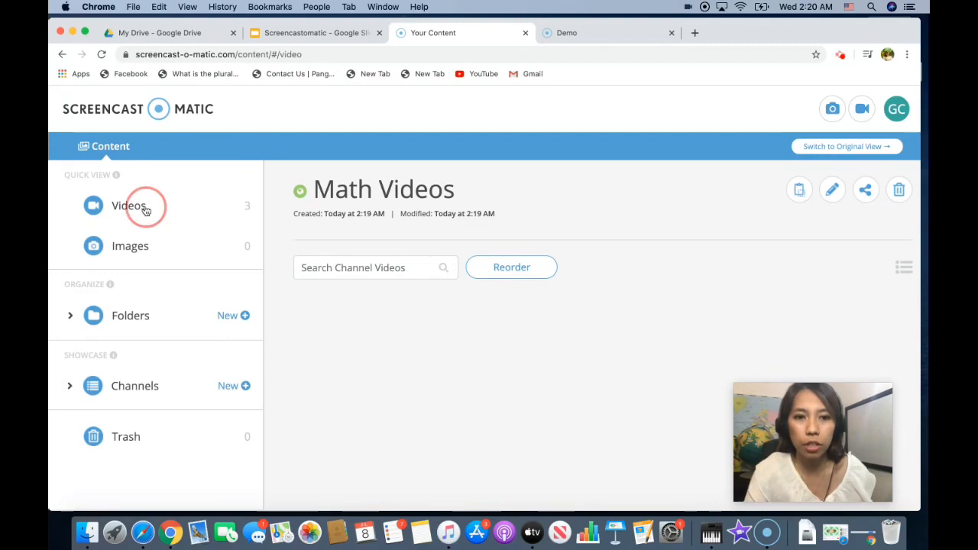
Step: Add the Demo video to the Math Videos channel
left_click(128, 206)
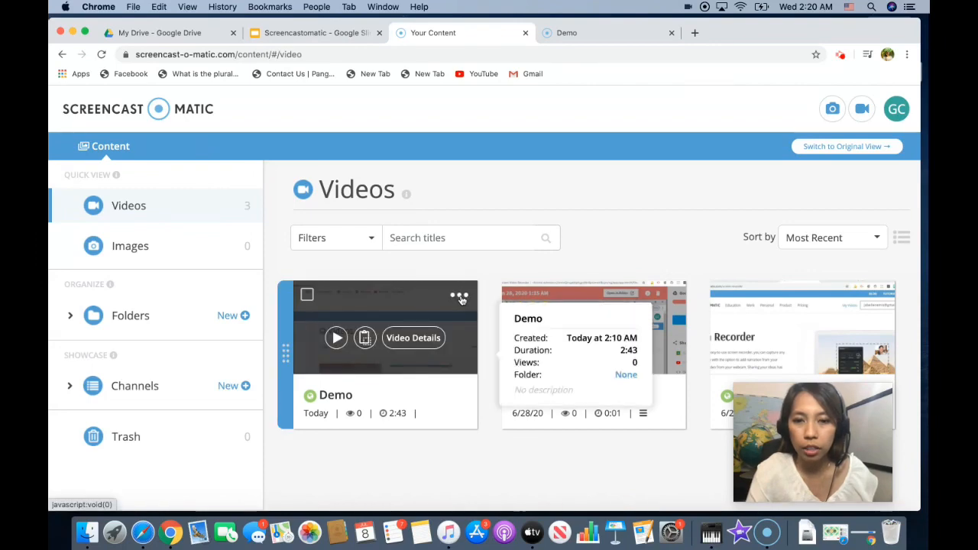
left_click(459, 296)
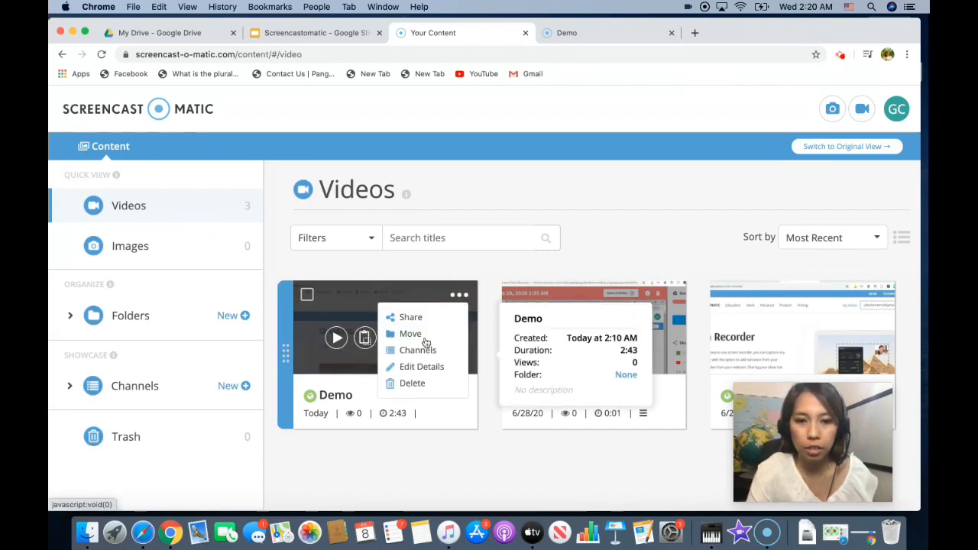
left_click(418, 351)
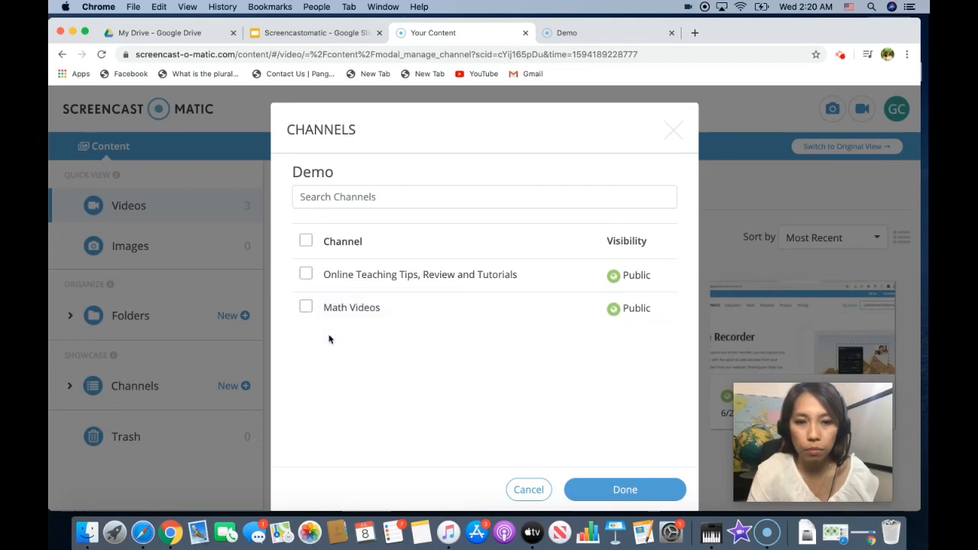
left_click(306, 307)
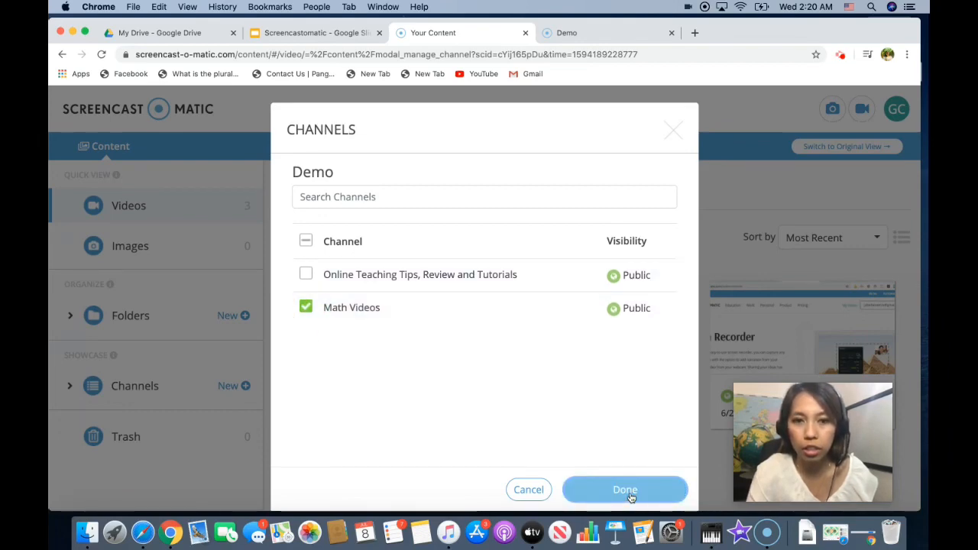
left_click(625, 490)
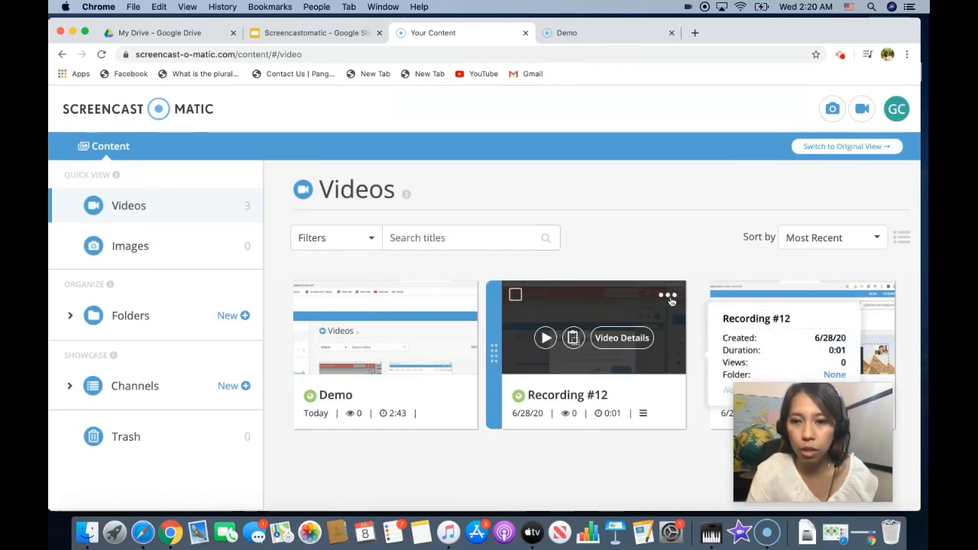
Step: Add Recording #12 to the Math Videos channel too
left_click(668, 296)
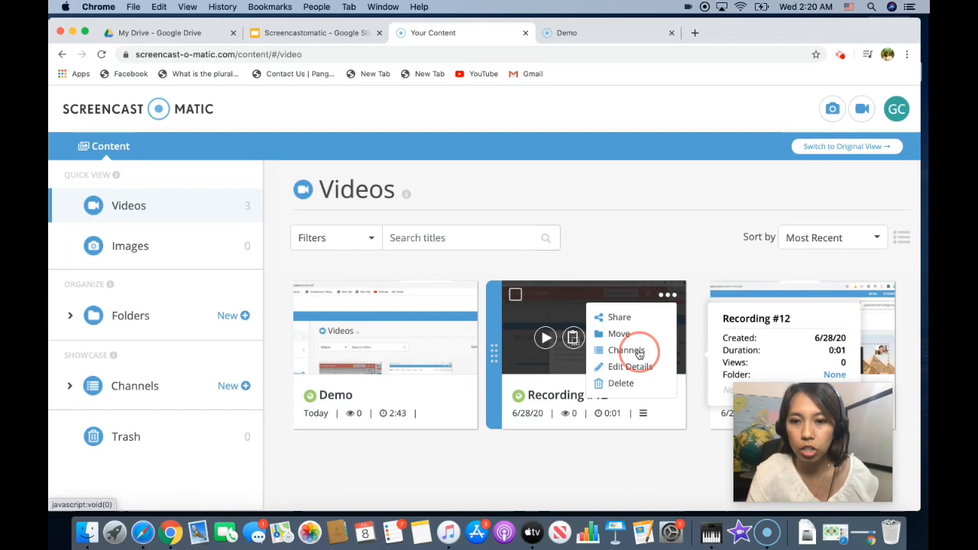
left_click(628, 350)
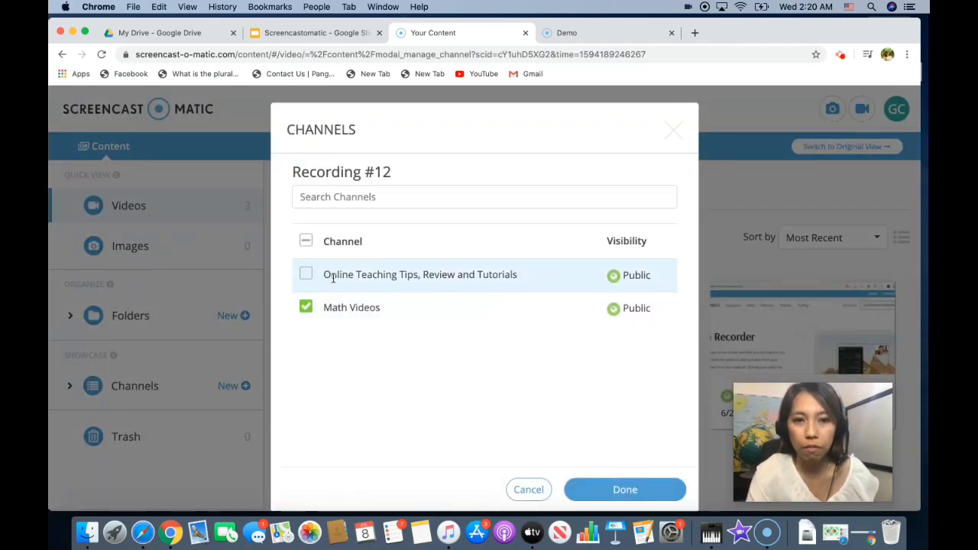
left_click(625, 489)
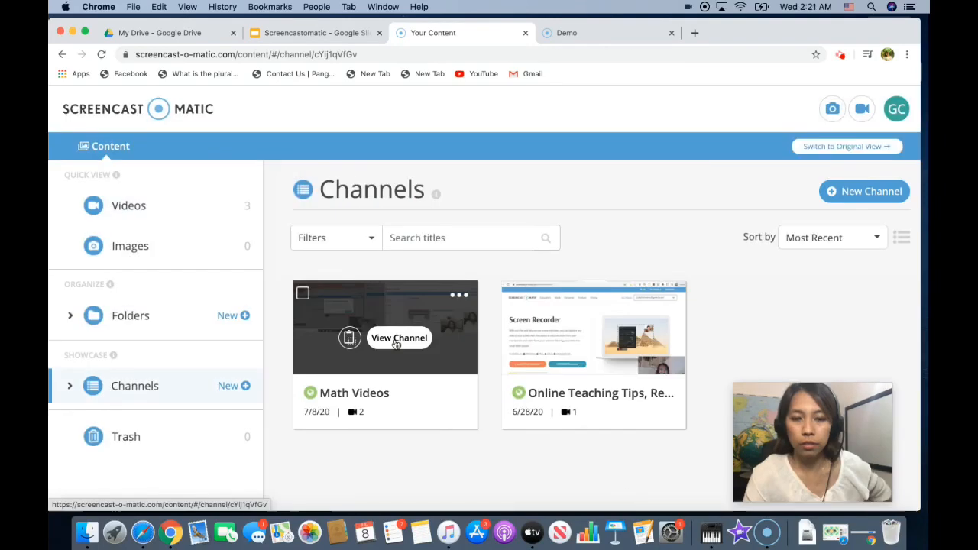
Step: Open the Math Videos channel and display its share options with the direct channel link
left_click(398, 338)
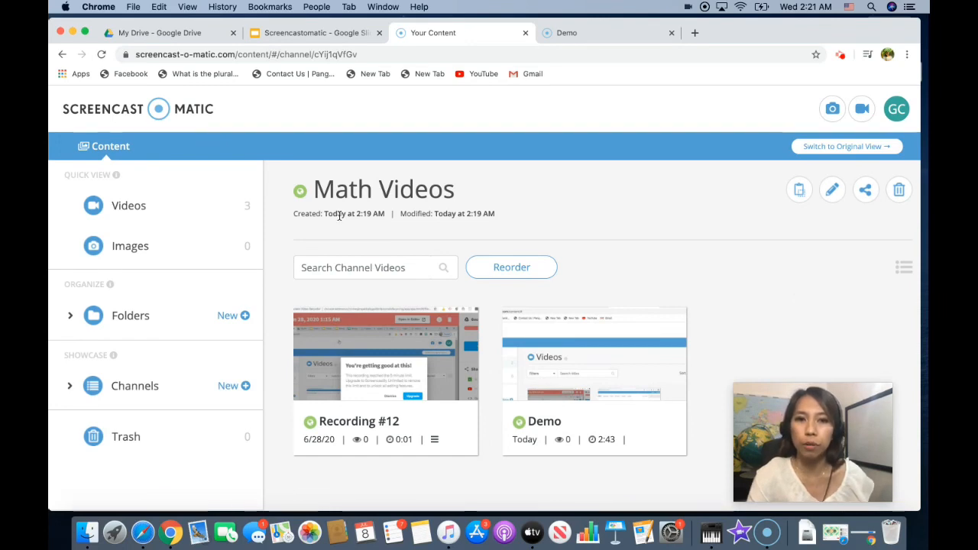
mouse_move(635, 272)
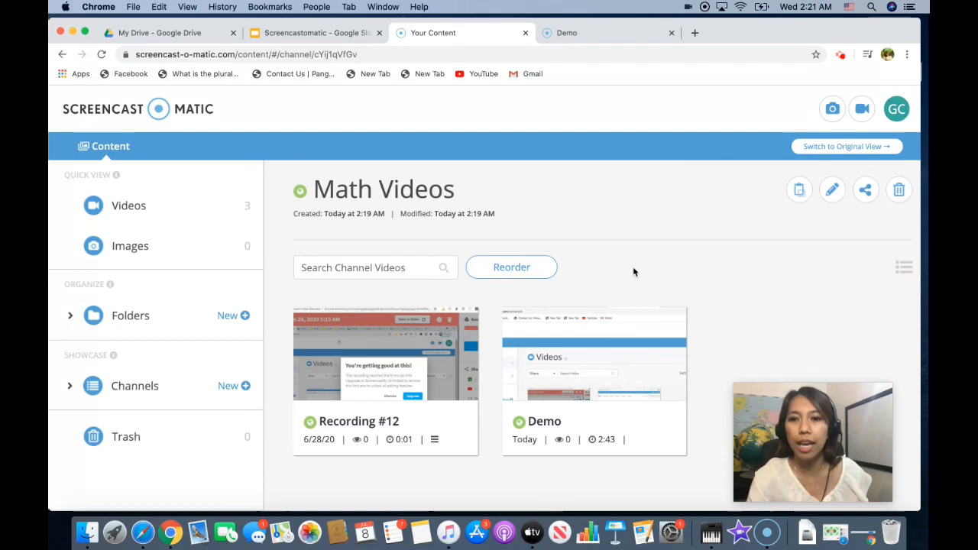
mouse_move(544, 234)
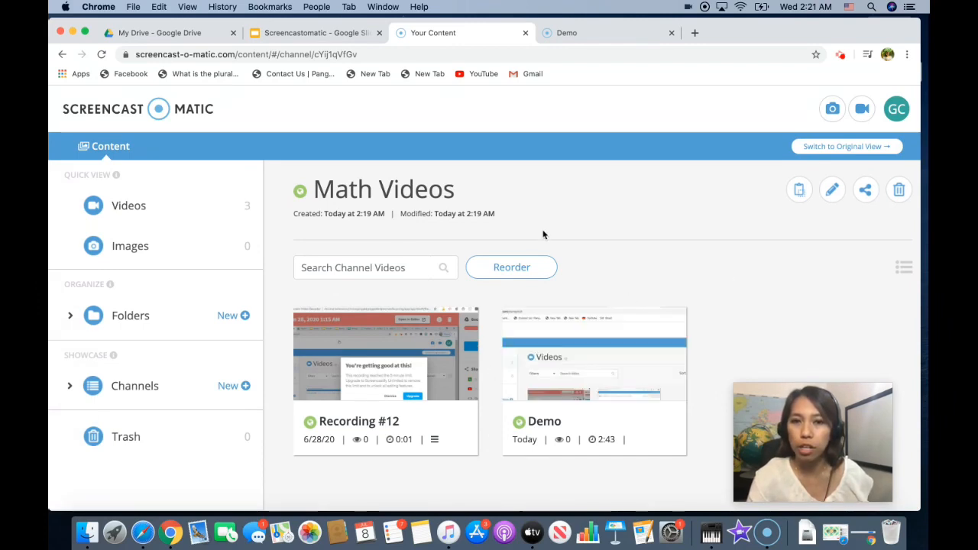
mouse_move(867, 190)
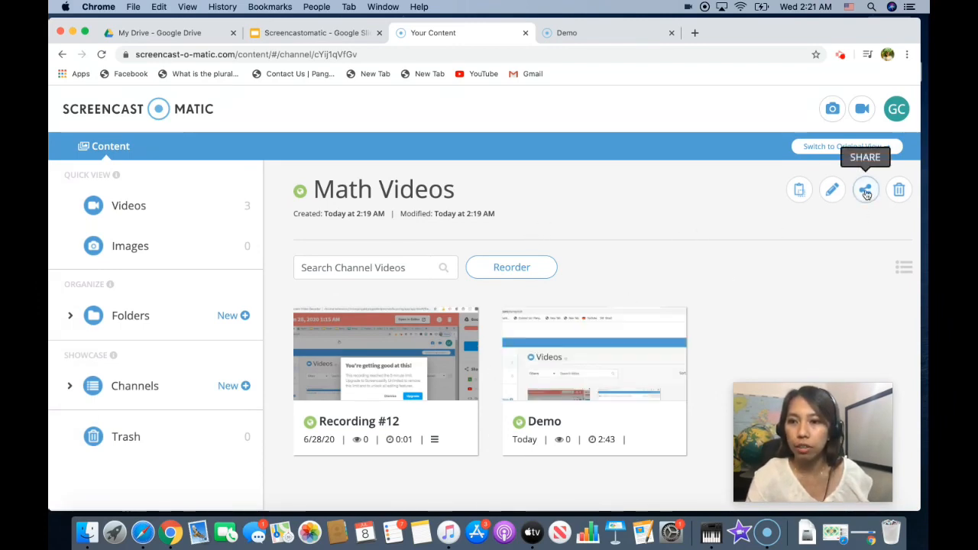
left_click(866, 189)
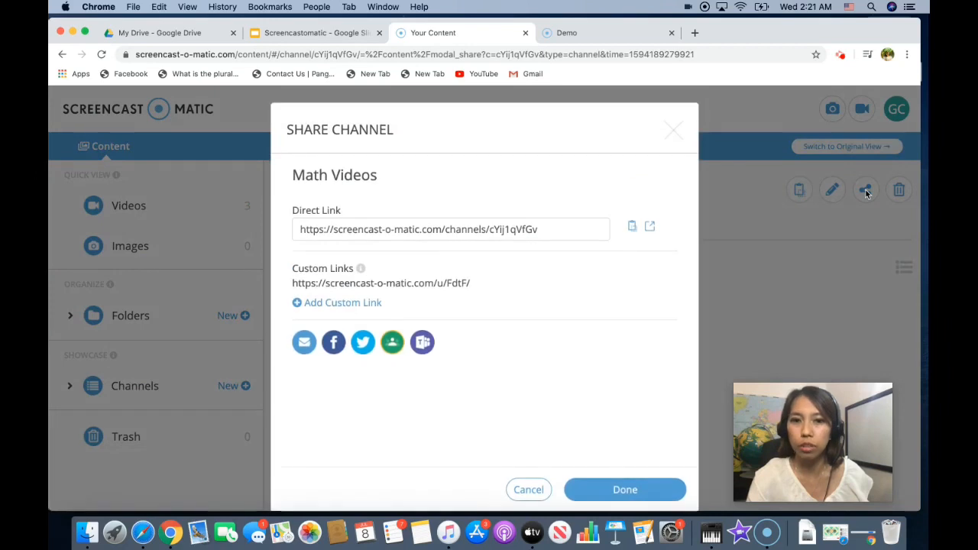
Step: Share the channel's direct link to Google Classroom as assignment 'Math Tutorial Videos' and view it
left_click(535, 229)
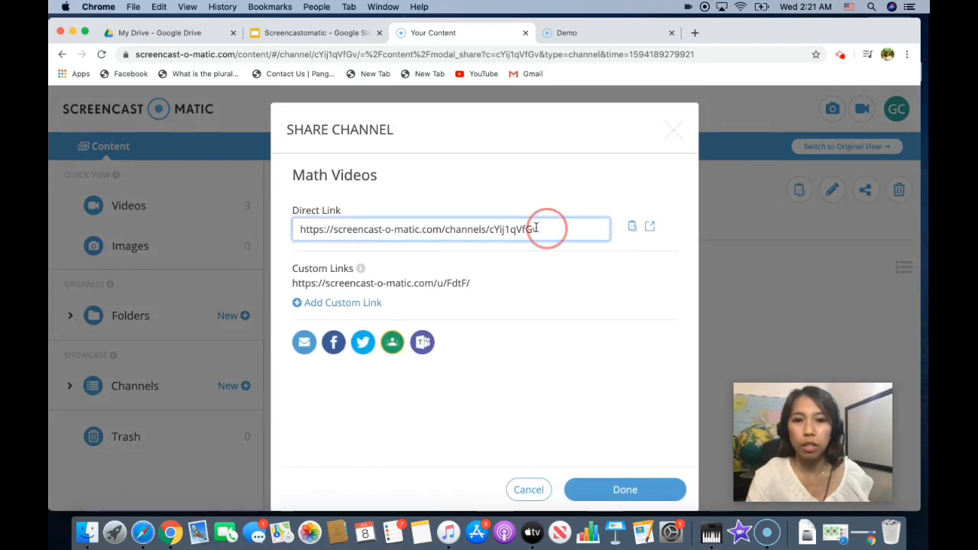
triple_click(451, 229)
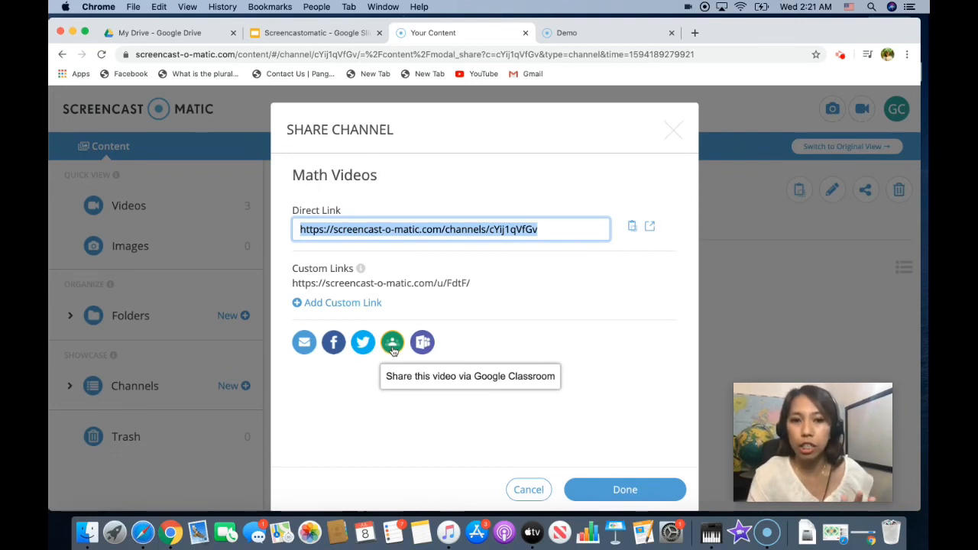
left_click(393, 341)
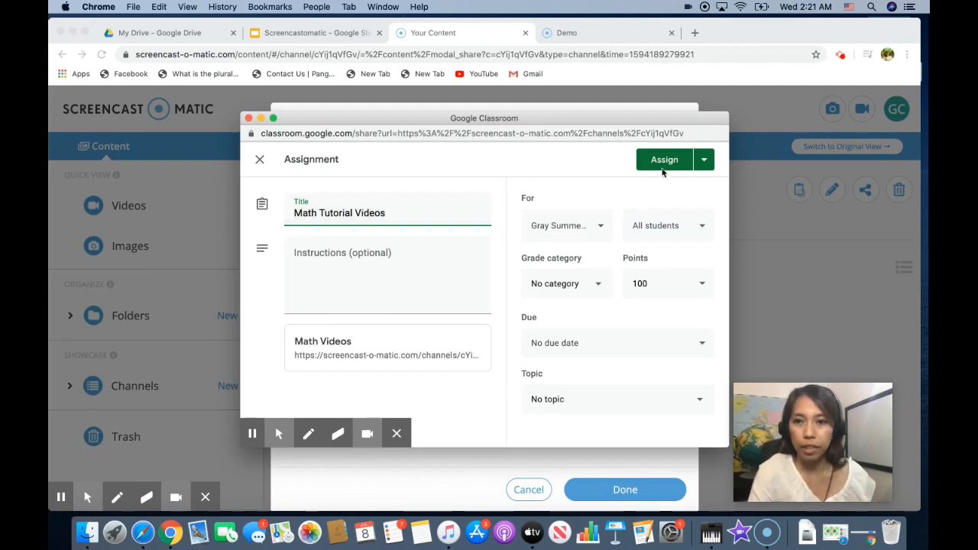
left_click(663, 160)
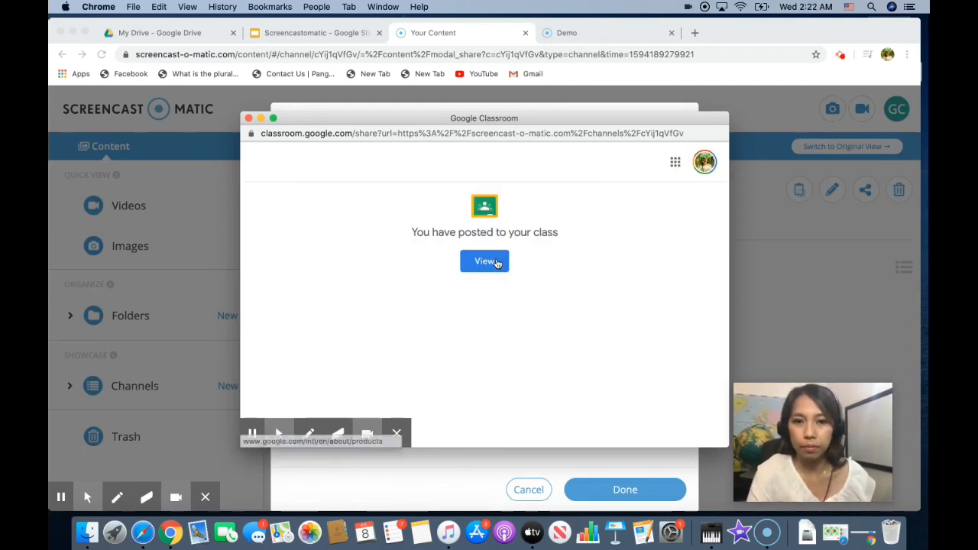
left_click(484, 261)
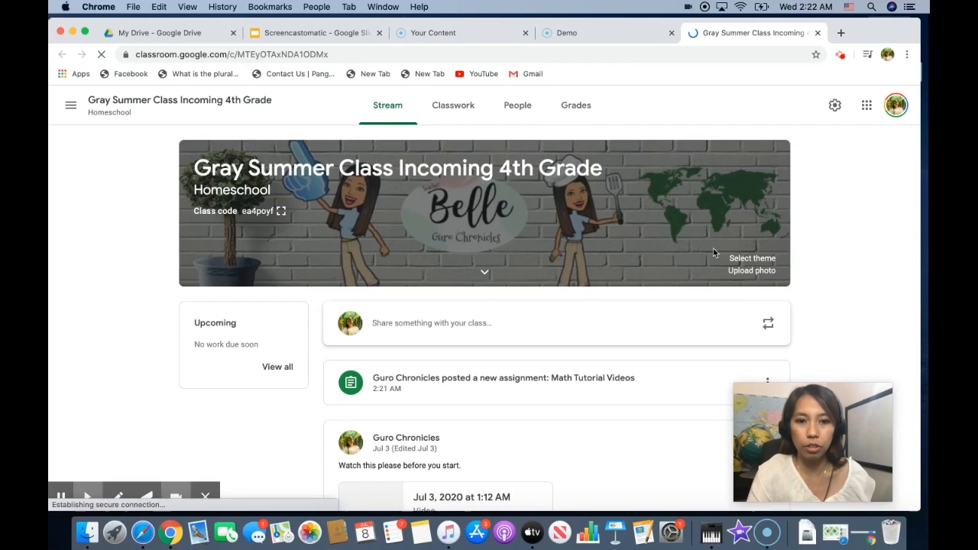
Step: From Classwork, expand 'Math Tutorial Videos' and open its Math Videos channel attachment
left_click(454, 104)
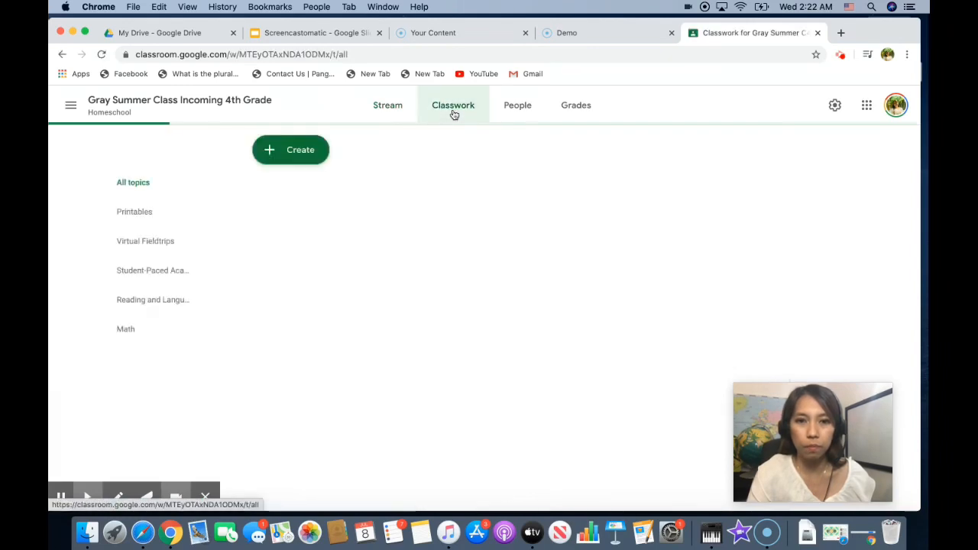
left_click(454, 105)
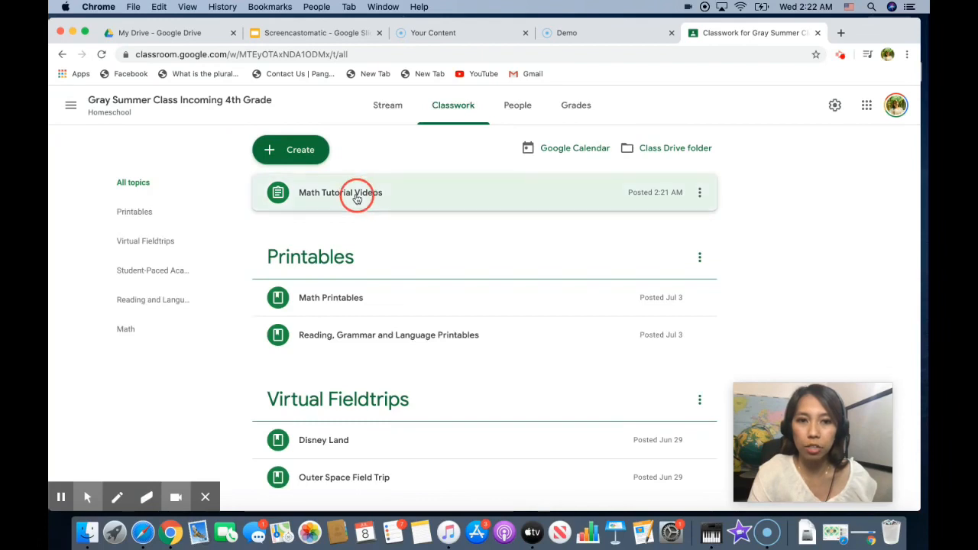
left_click(340, 192)
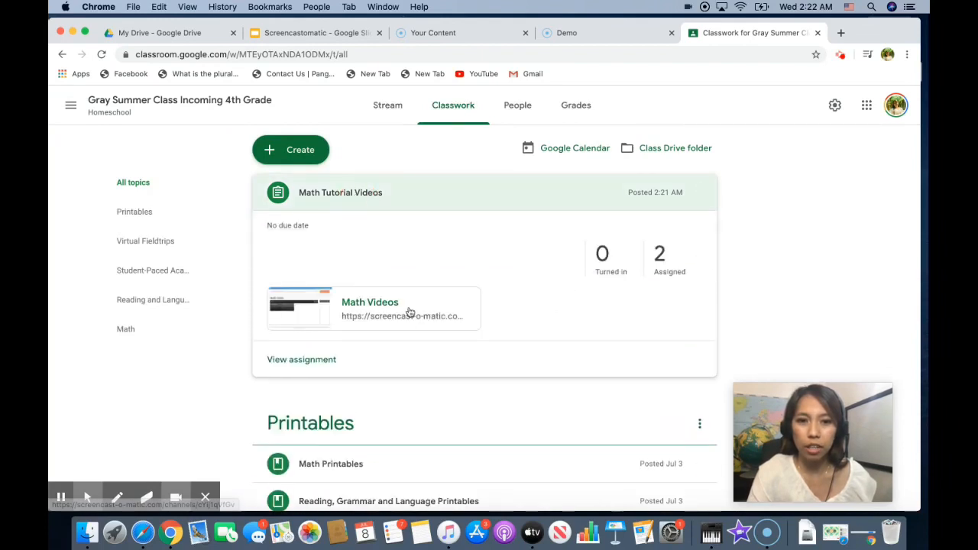
left_click(370, 302)
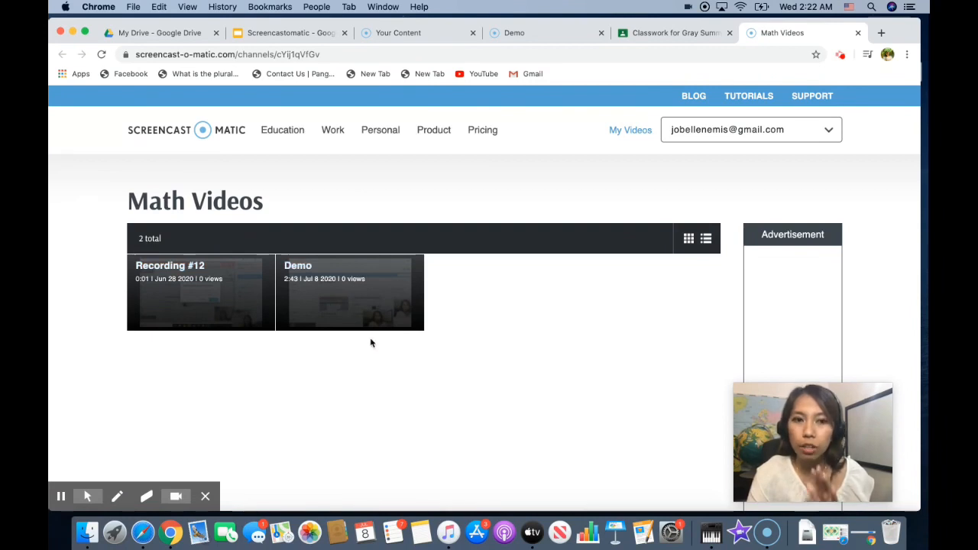
Step: Open the Recording #12 video thumbnail on the Math Videos channel page
left_click(200, 298)
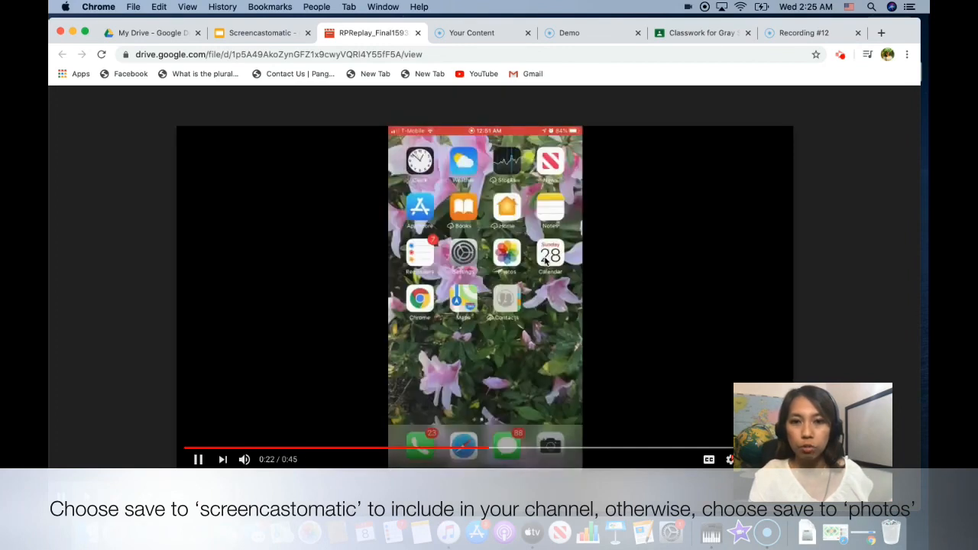
Step: Play the RPReplay phone screen-recording file in the Google Drive preview player
left_click(198, 459)
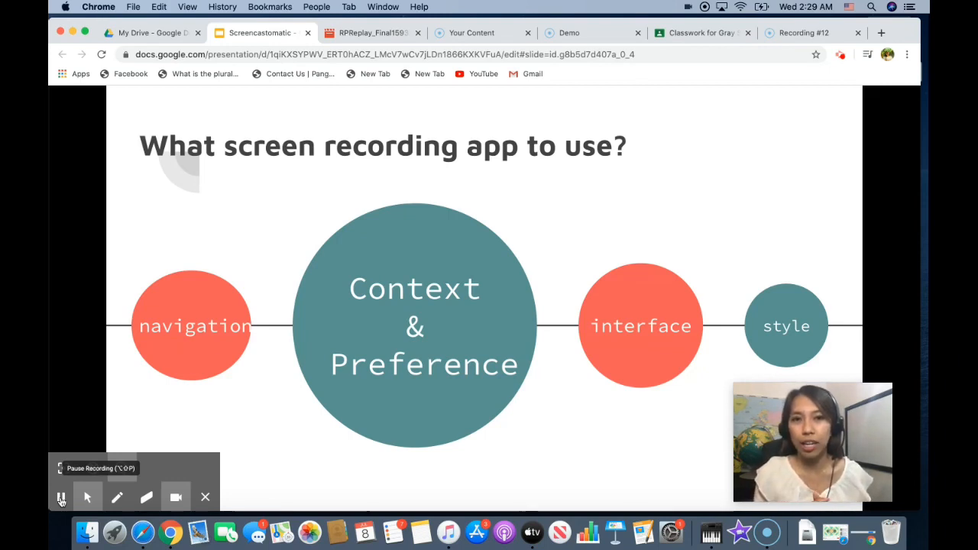
Step: Present the 'What screen recording app to use?' slide in Google Slides
left_click(61, 497)
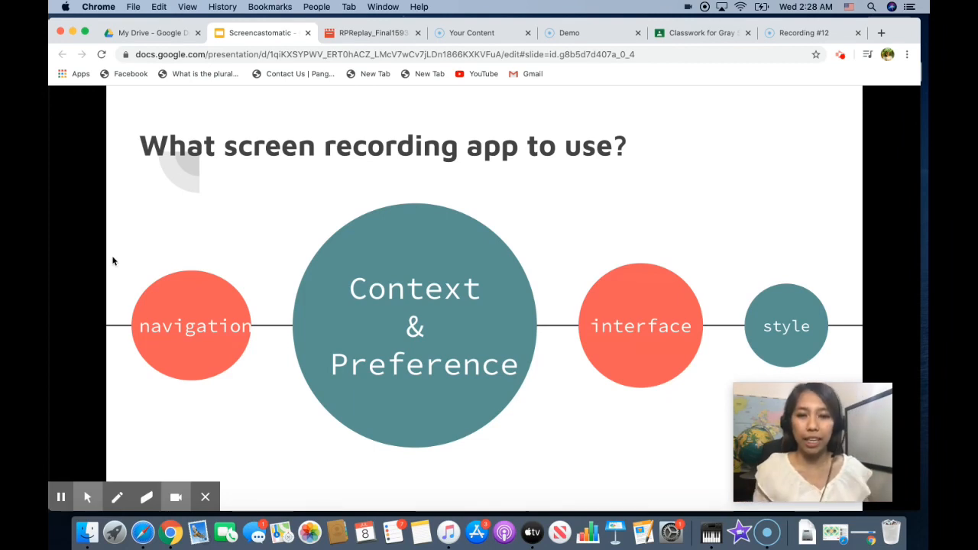